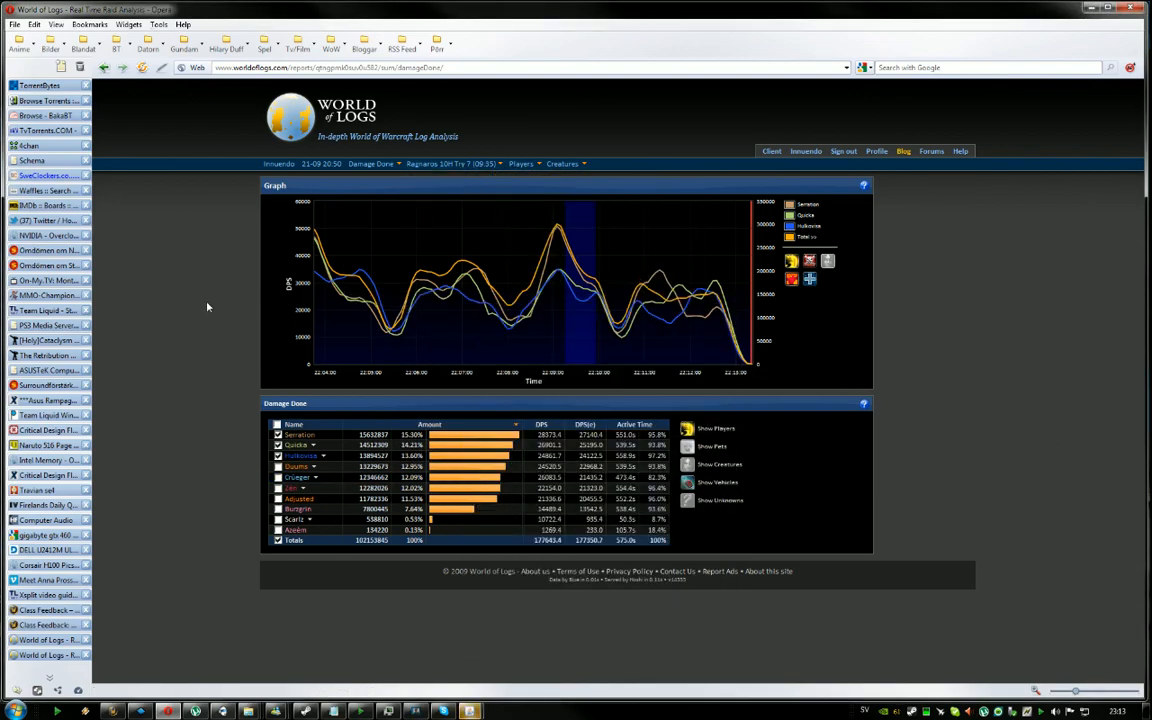
- View the encounter's detailed breakdown and the buffs the raid gained
left_click(372, 164)
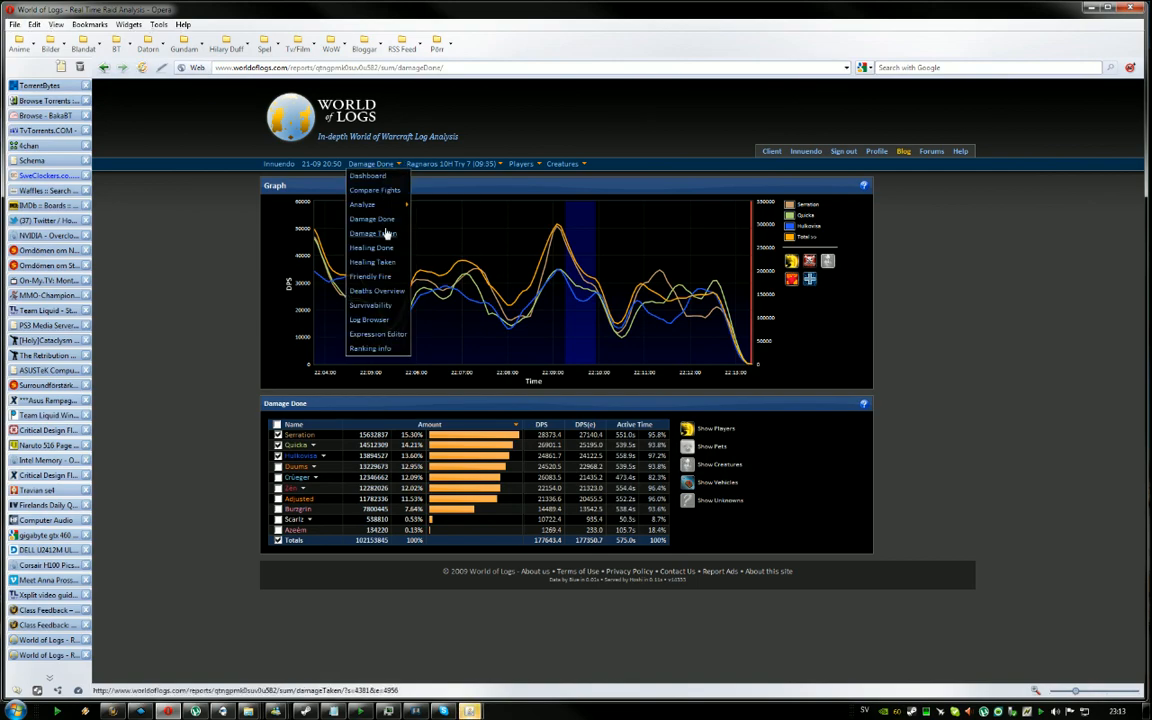
left_click(372, 248)
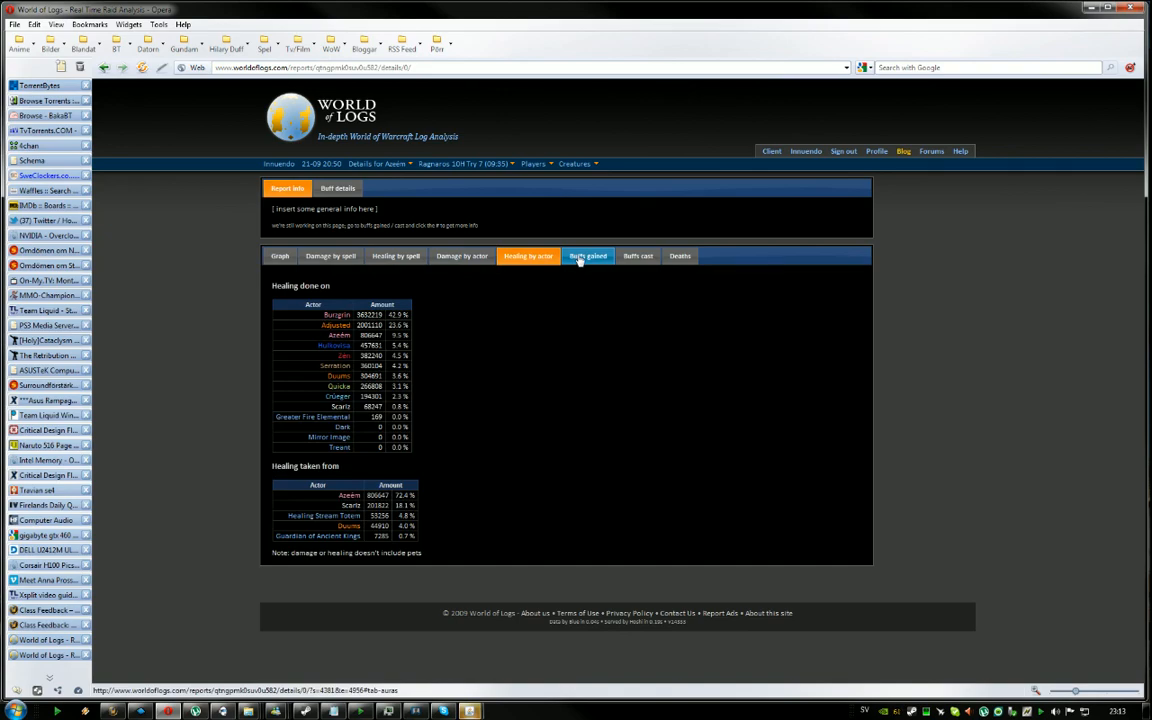
left_click(588, 256)
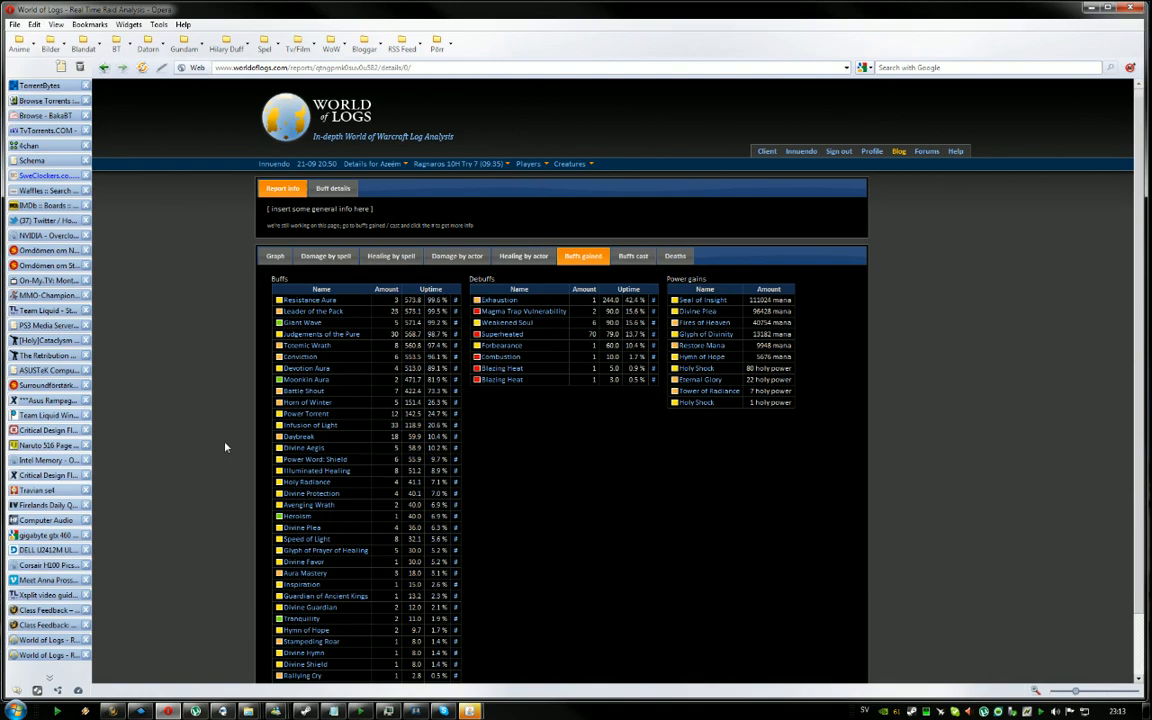
- Browse the boss encounter list, then switch to WoWProgress realm rankings
left_click(460, 164)
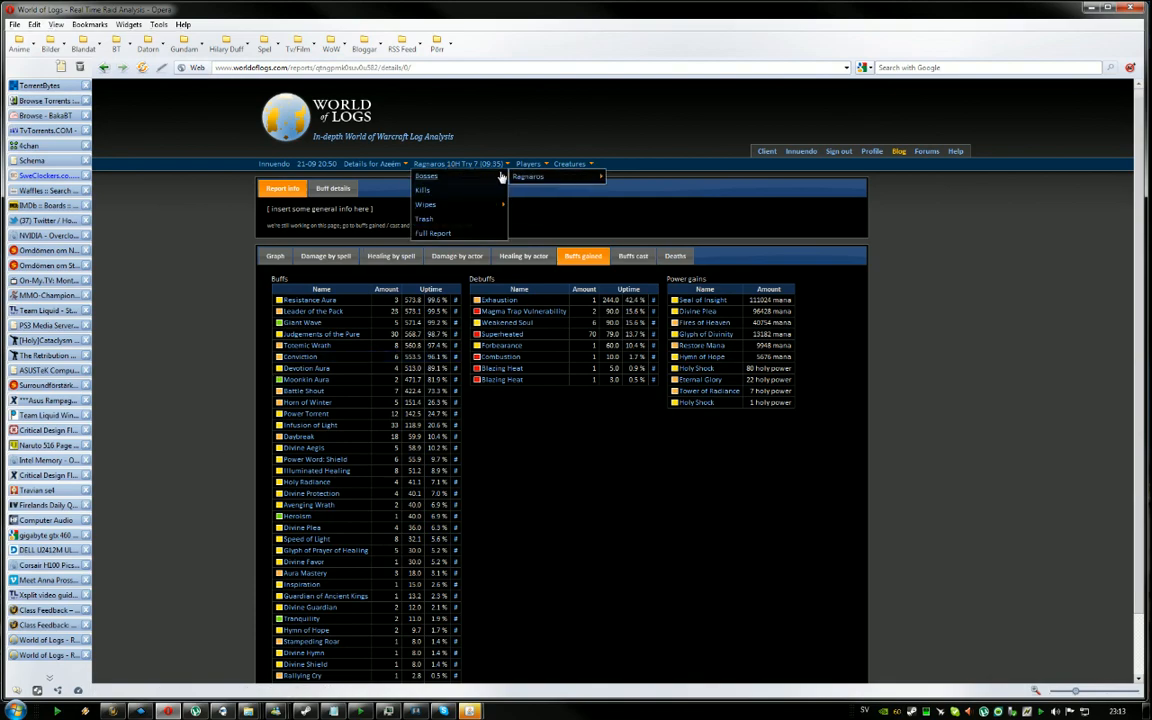
mouse_move(528, 176)
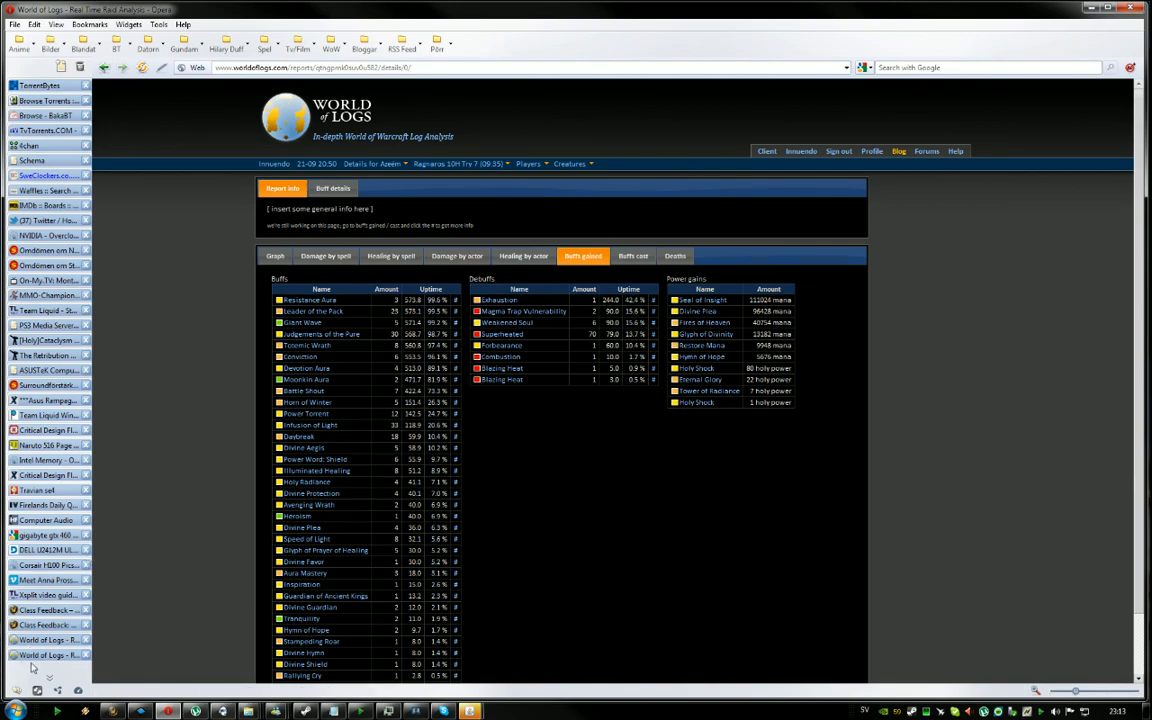
left_click(44, 640)
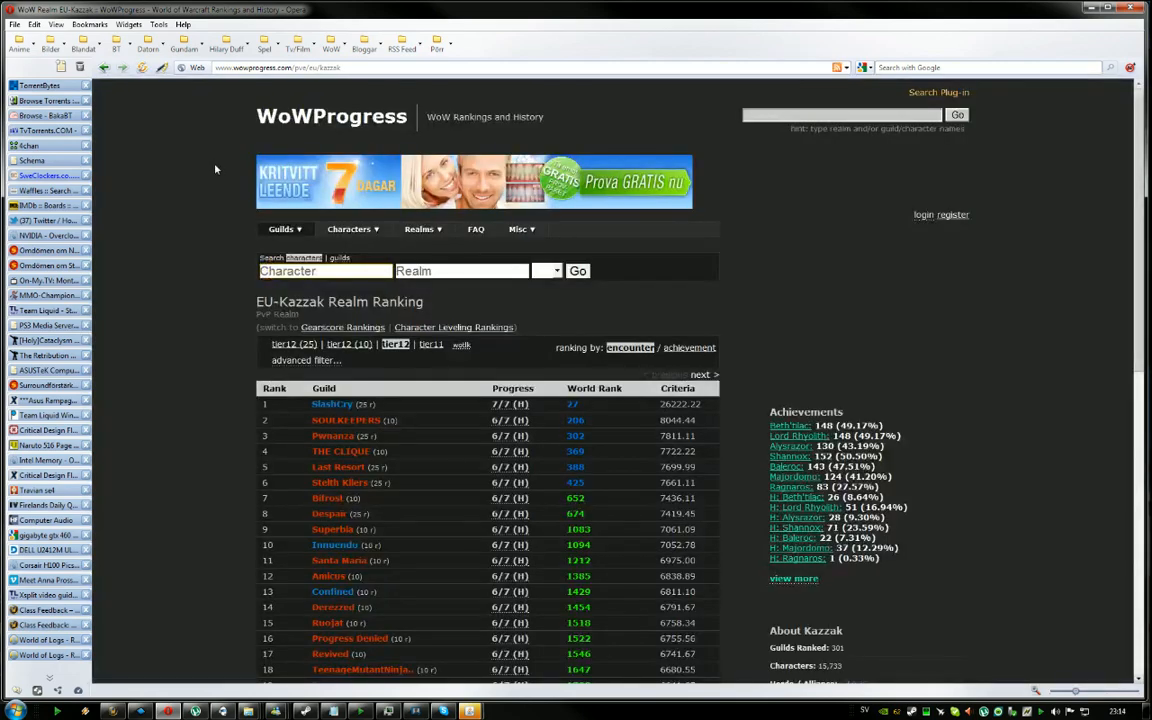
mouse_move(200, 196)
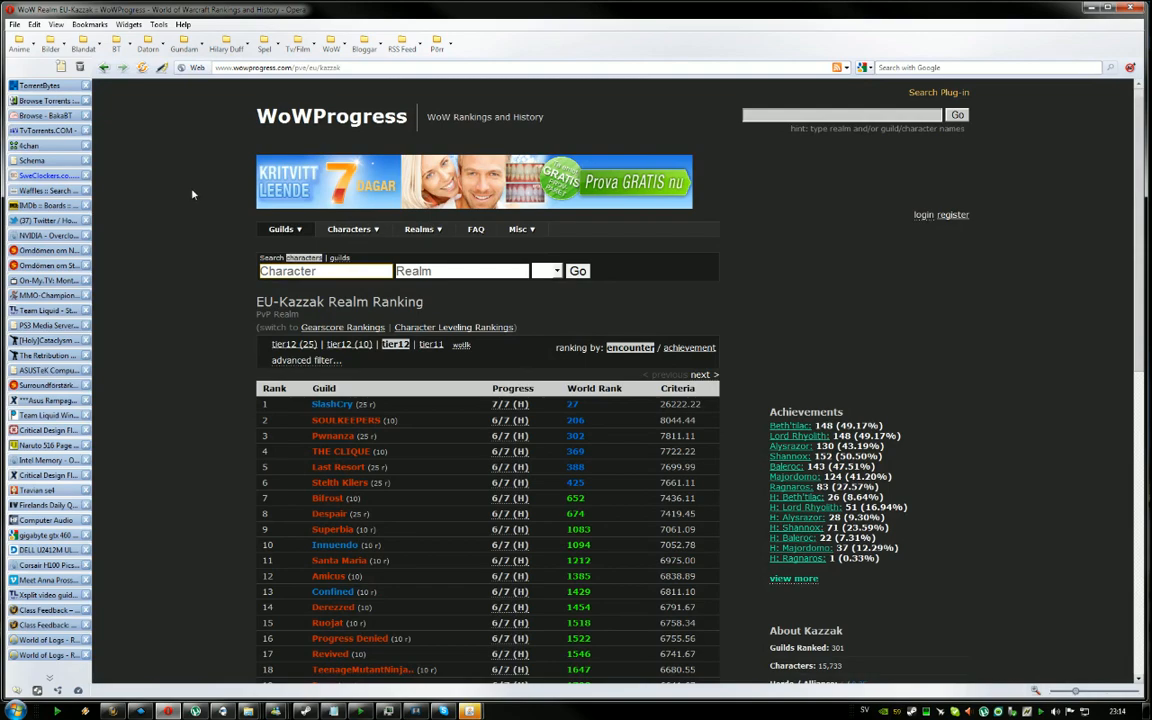
mouse_move(188, 192)
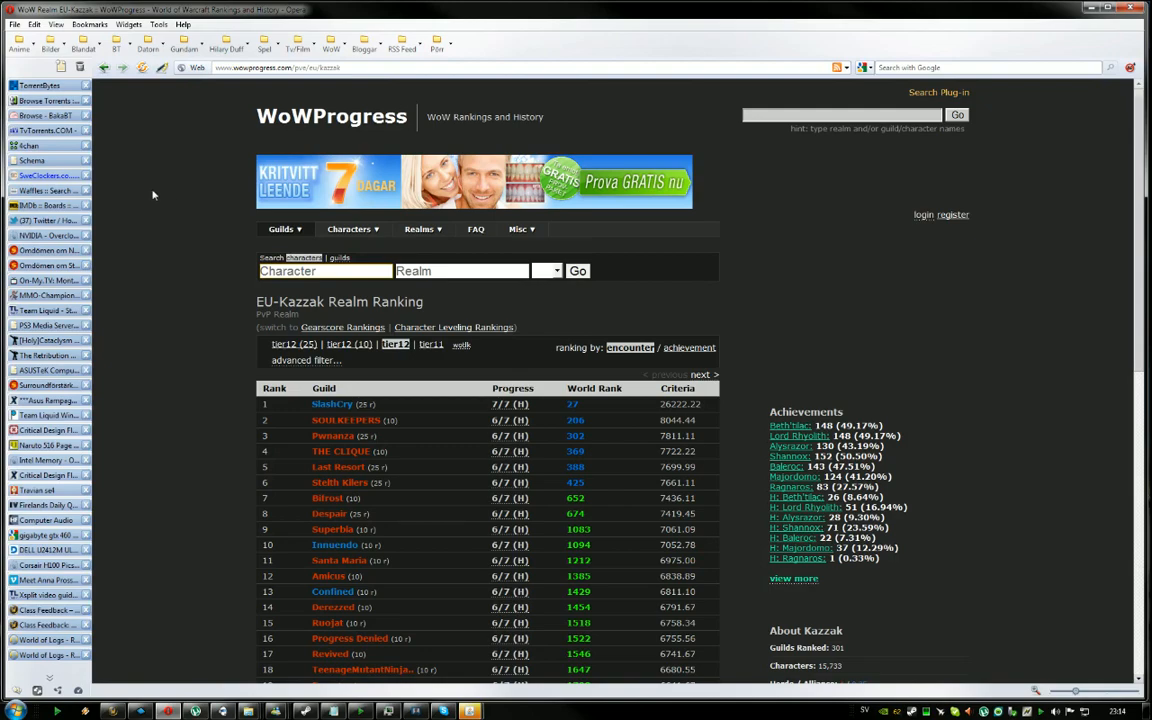
mouse_move(130, 396)
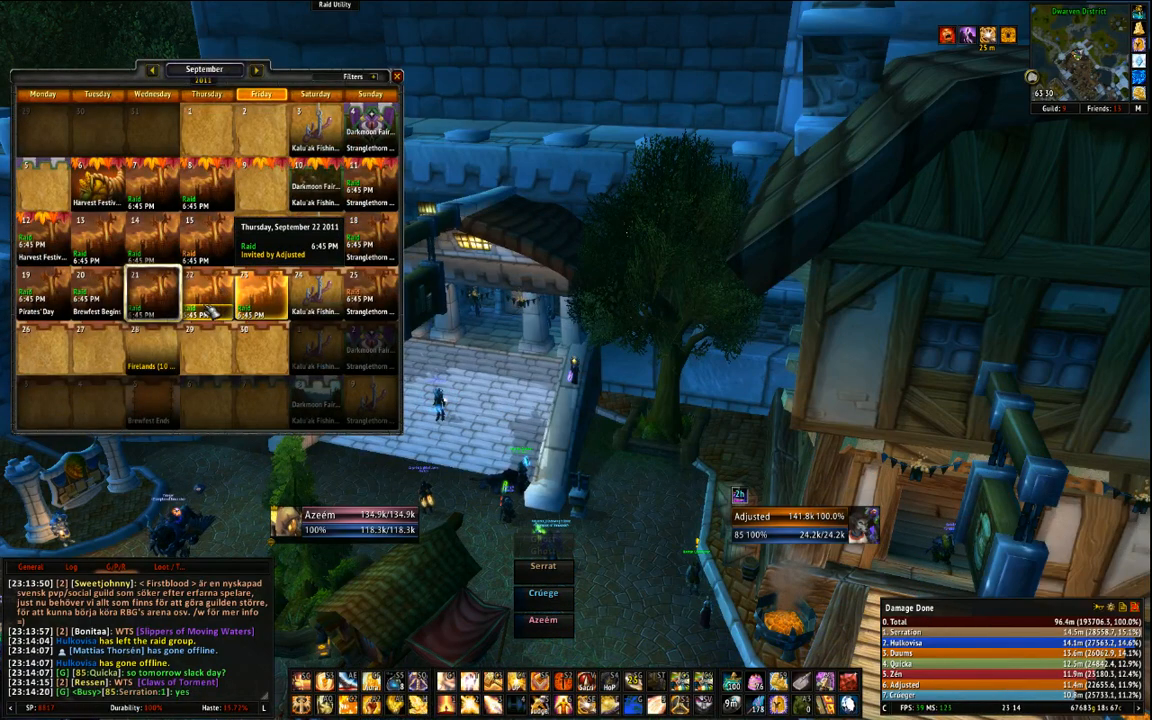
- View the details of an event on the September in-game calendar
left_click(188, 300)
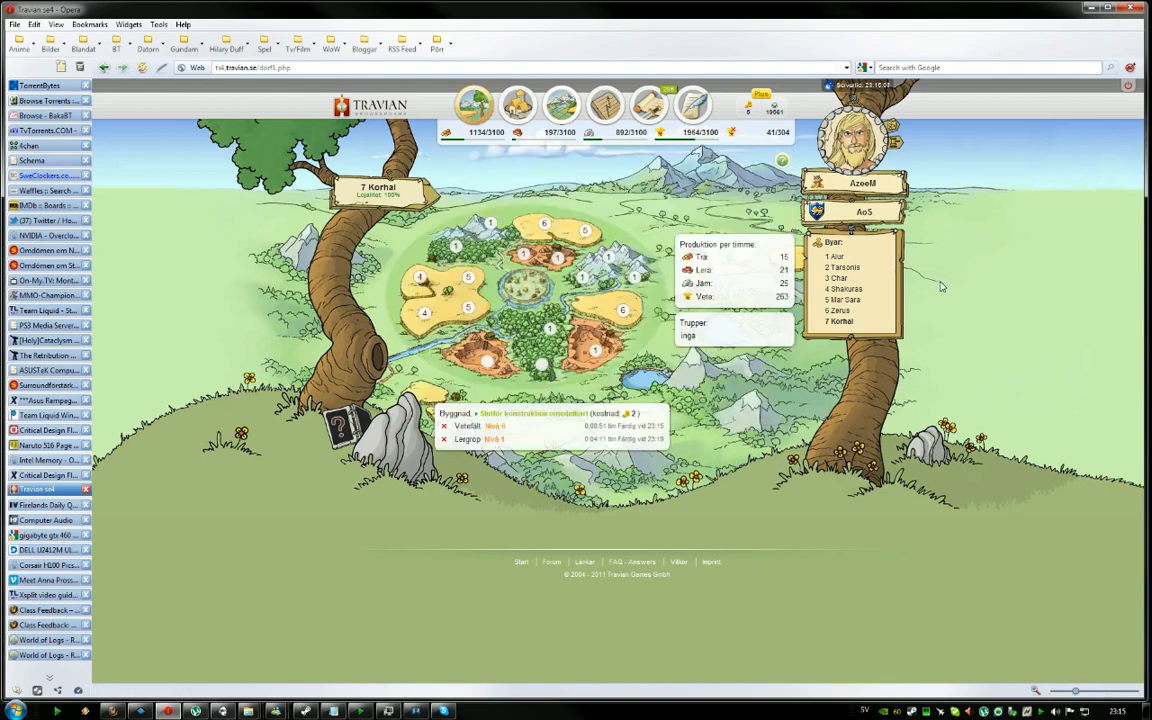
- Set up a 10000 wheat shipment in Zerus's marketplace with its destination
left_click(840, 310)
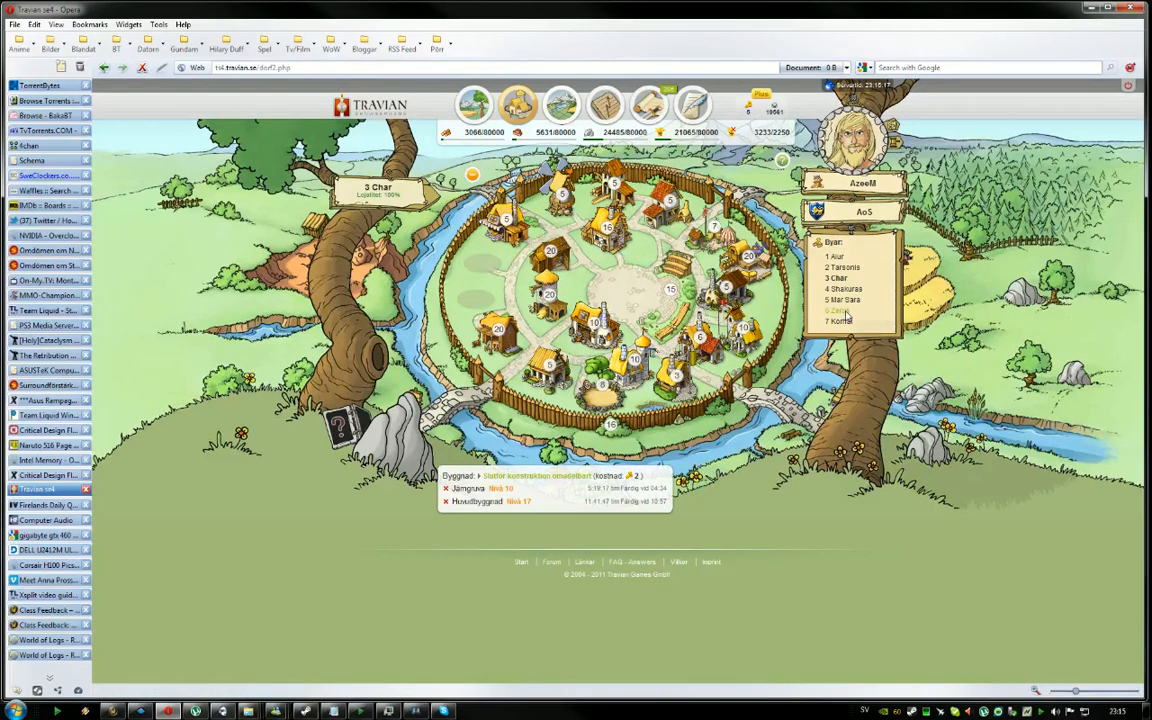
left_click(838, 310)
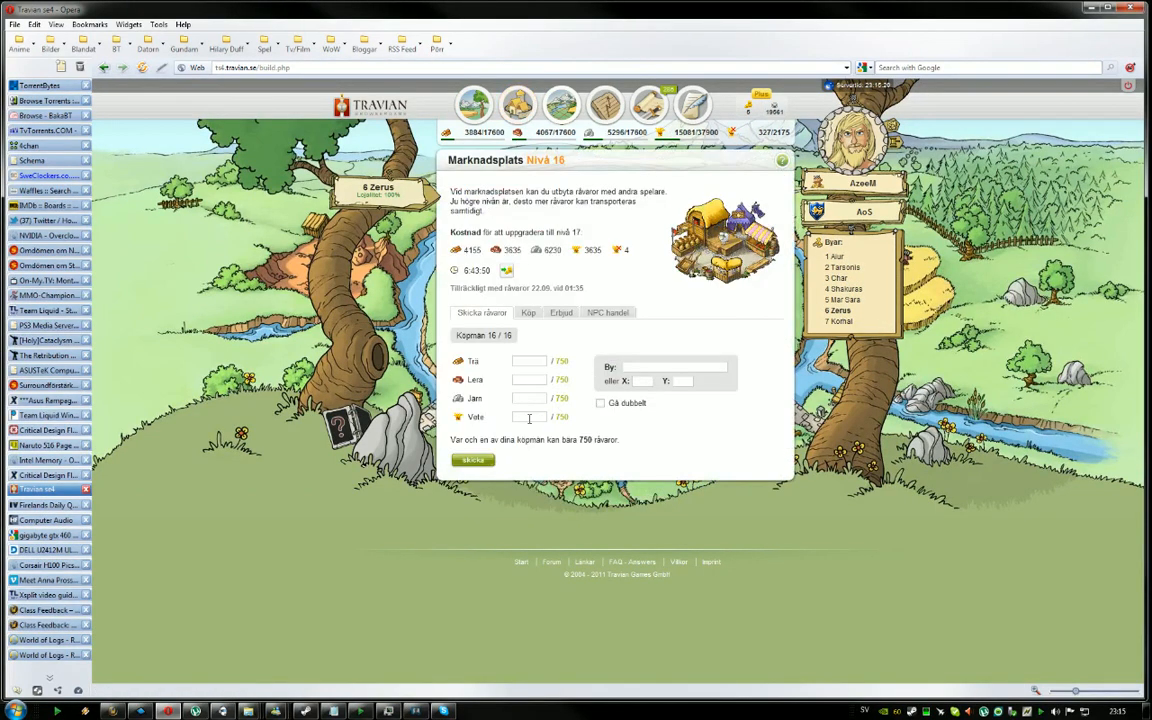
type("10000")
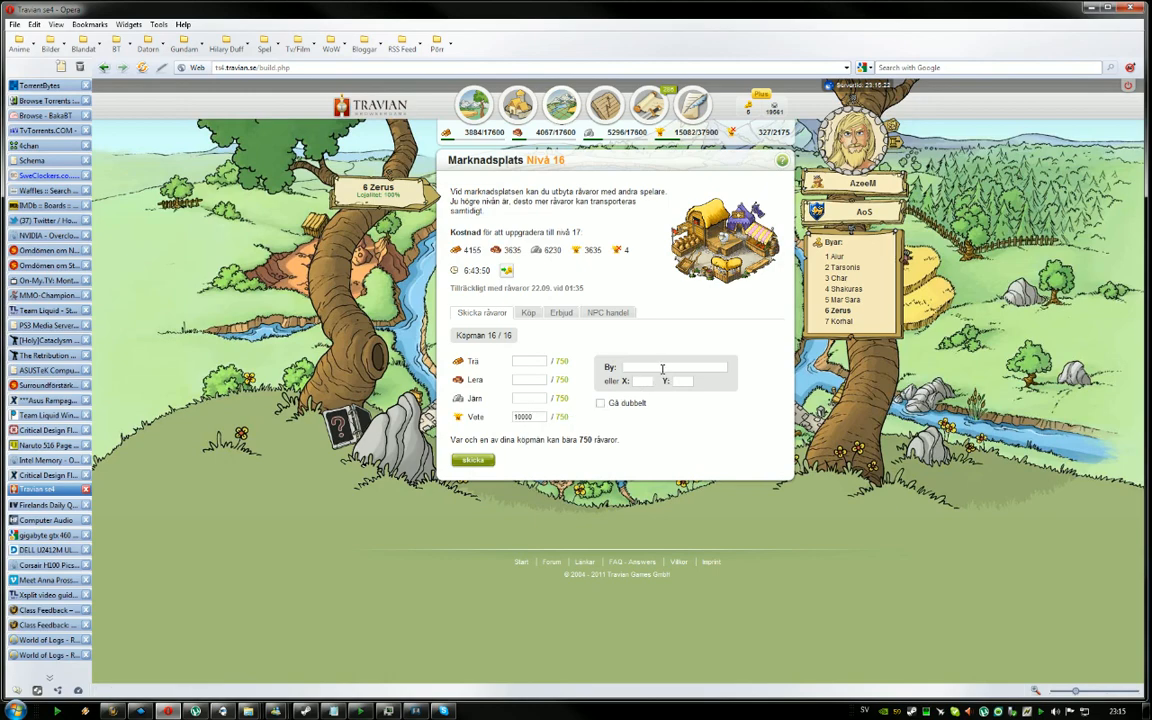
left_click(472, 458)
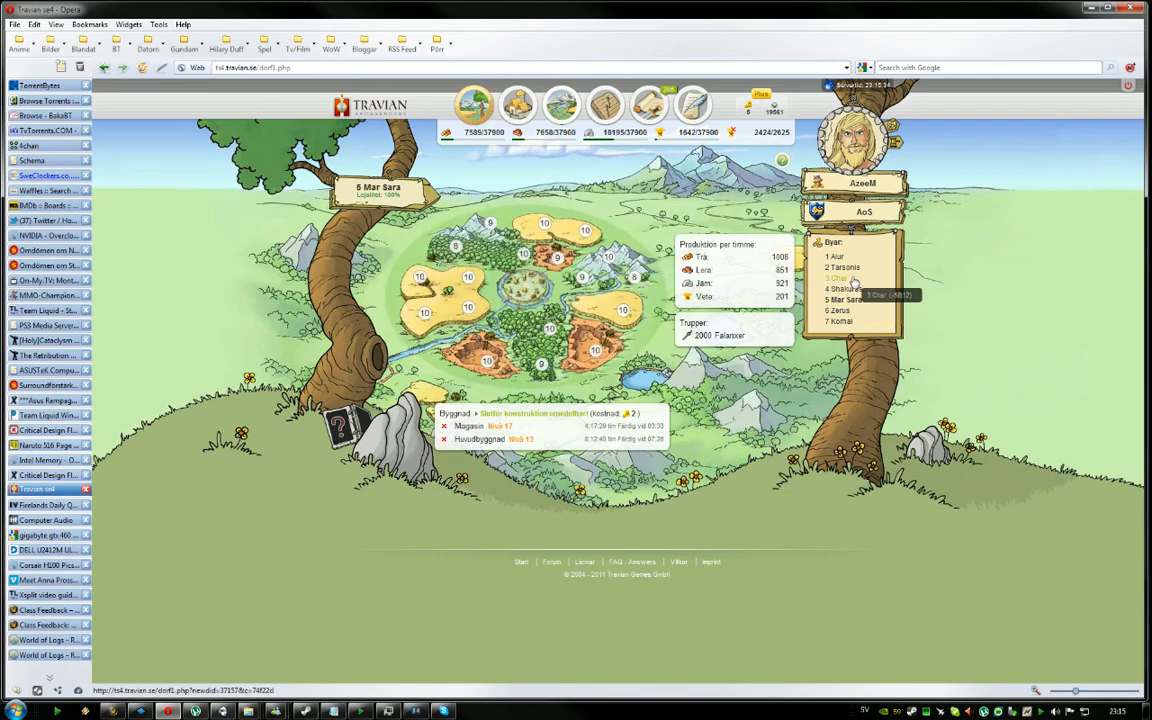
- Send a resource shipment from Shakuras's marketplace and confirm it
left_click(844, 288)
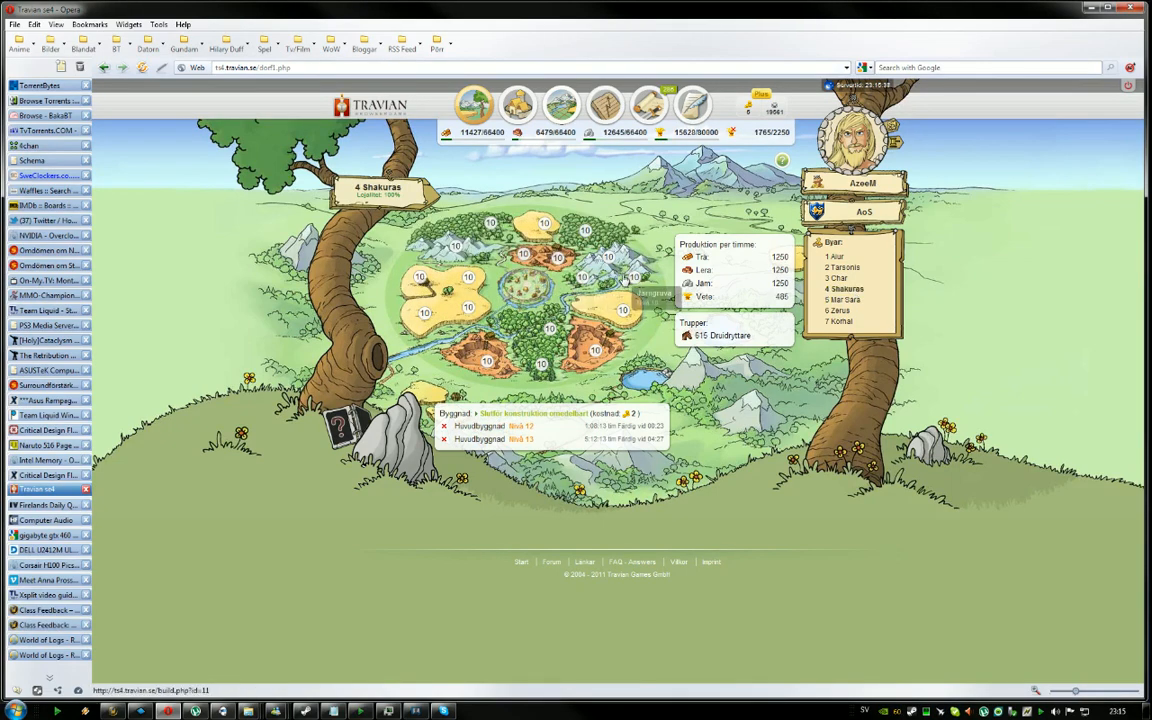
left_click(516, 104)
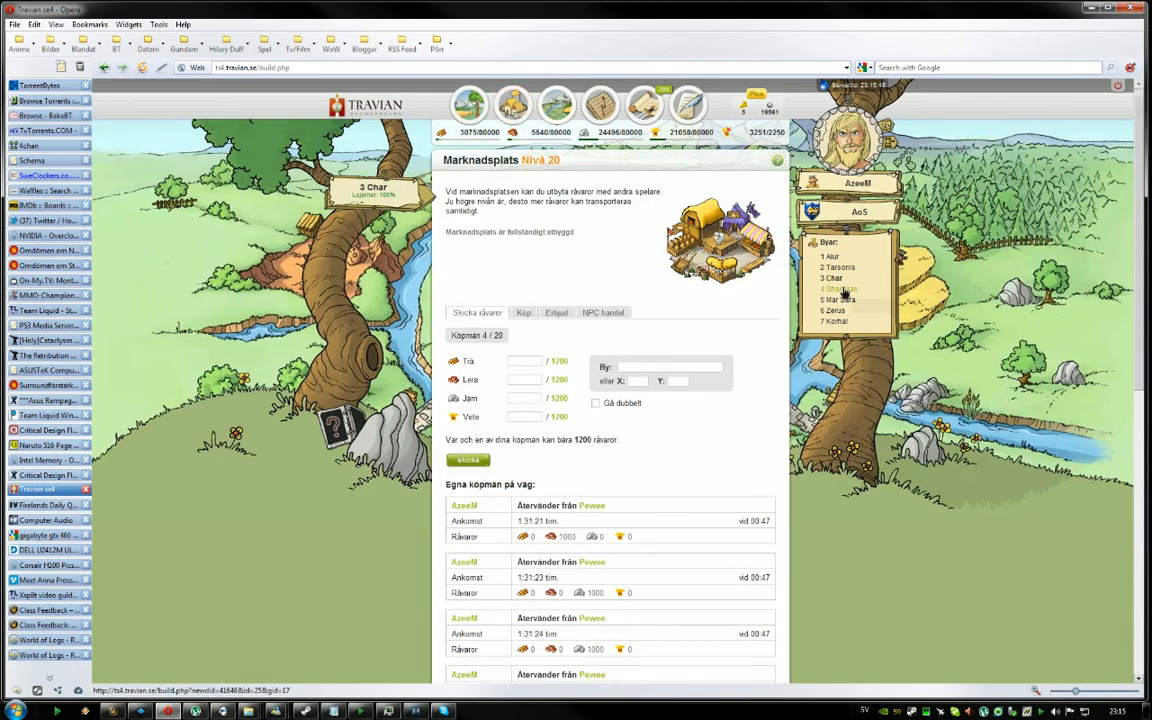
left_click(840, 288)
type("2")
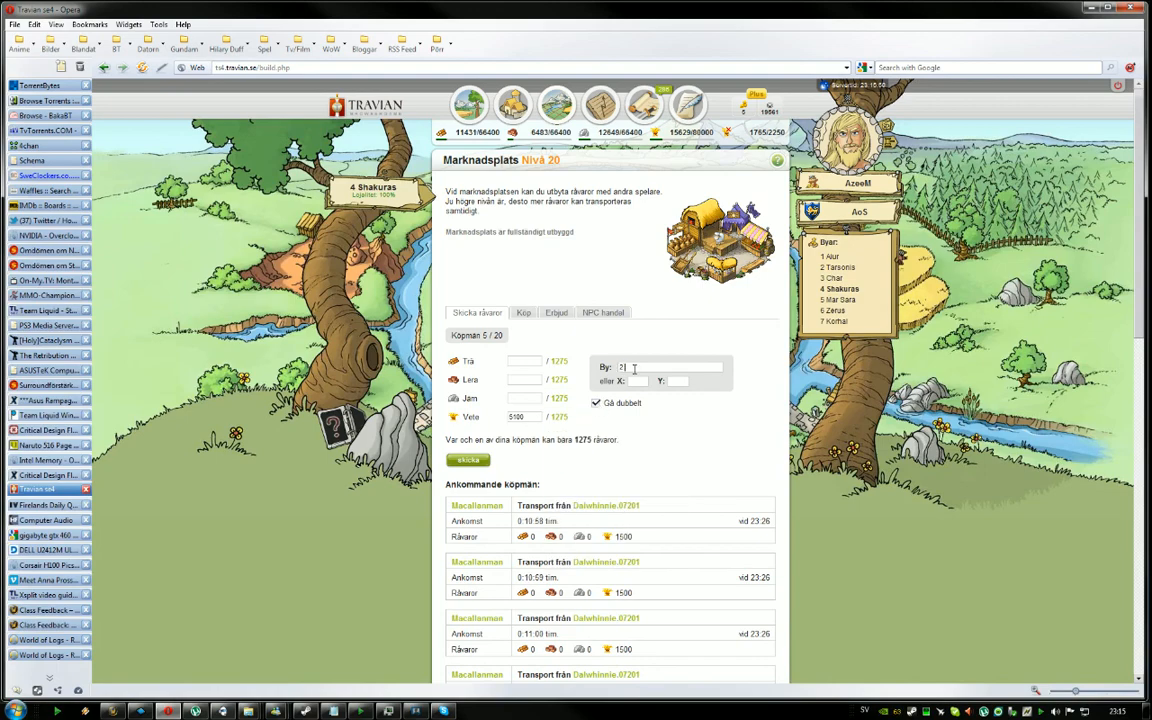
left_click(468, 458)
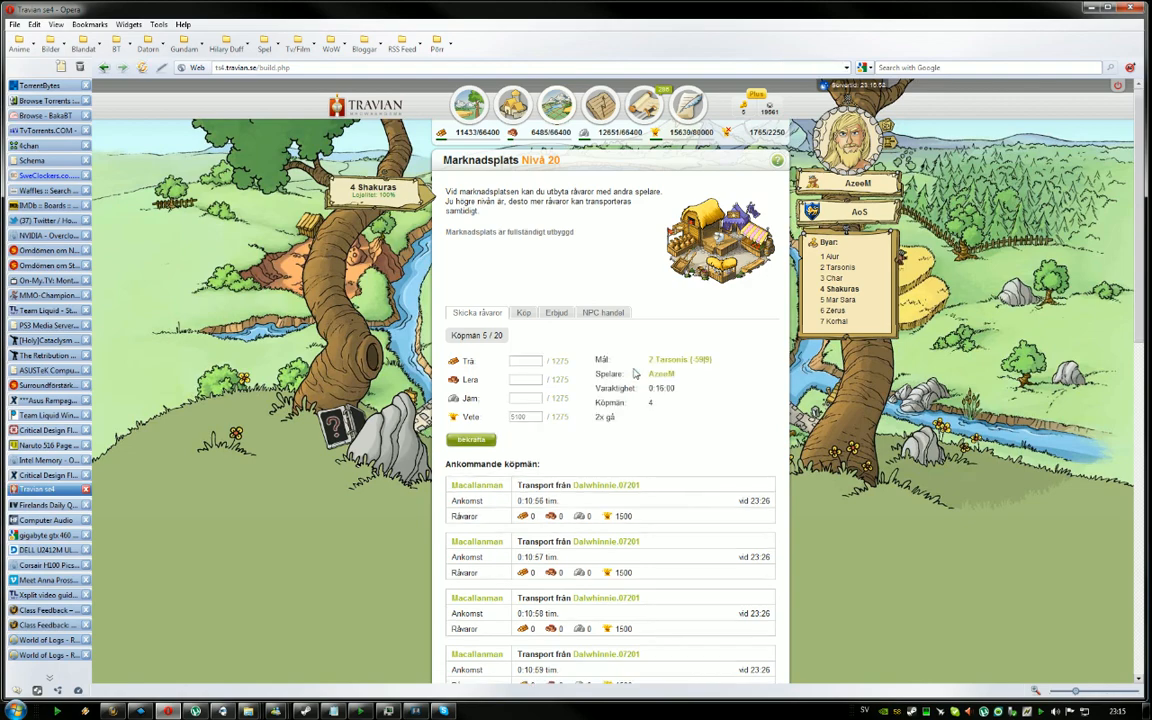
left_click(470, 440)
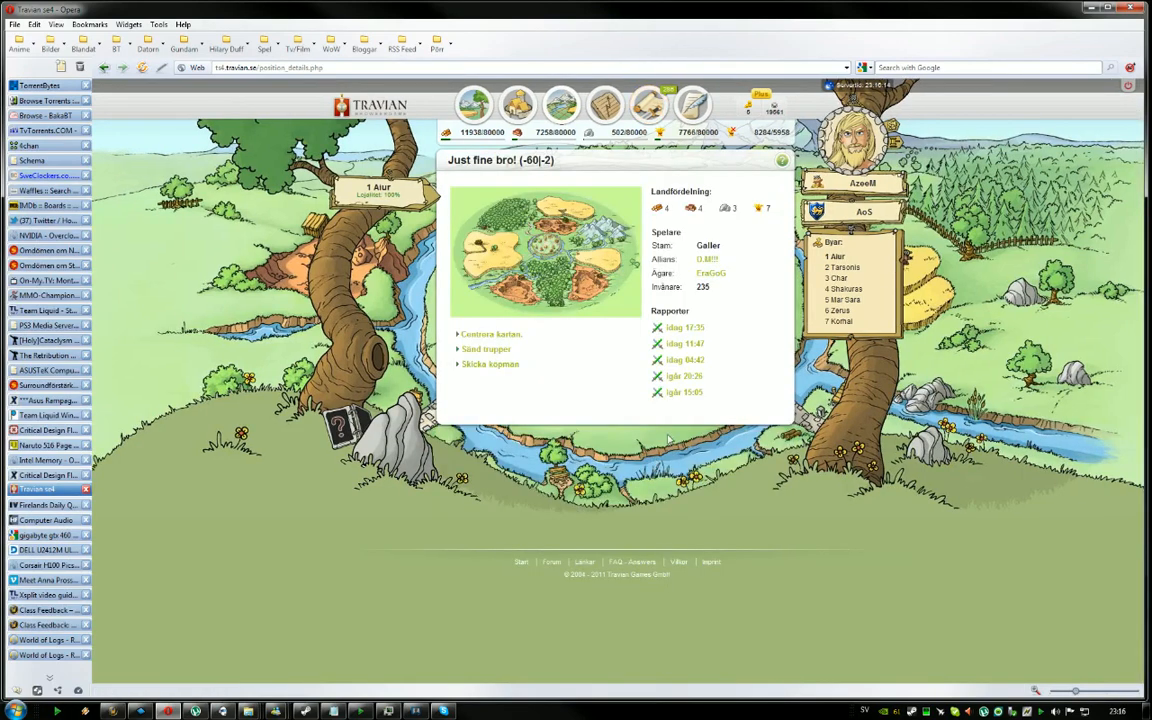
- Send 1500 troops on a normal attack against the map village
left_click(488, 348)
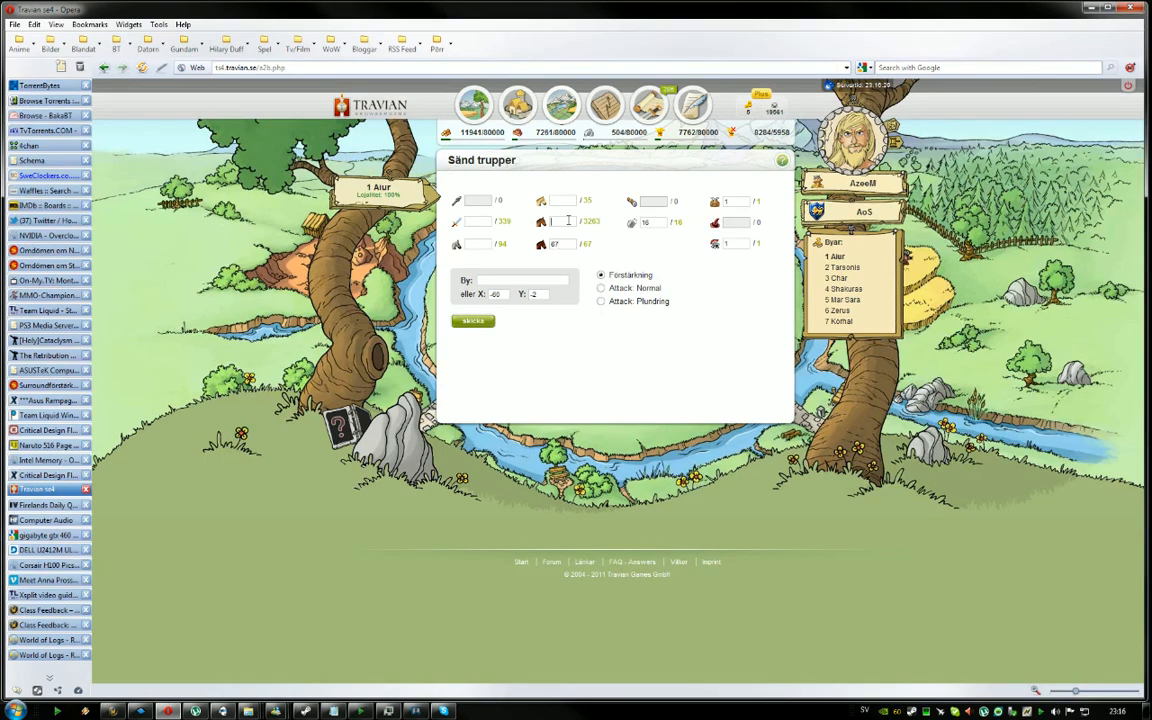
type("1500")
left_click(476, 222)
type("300")
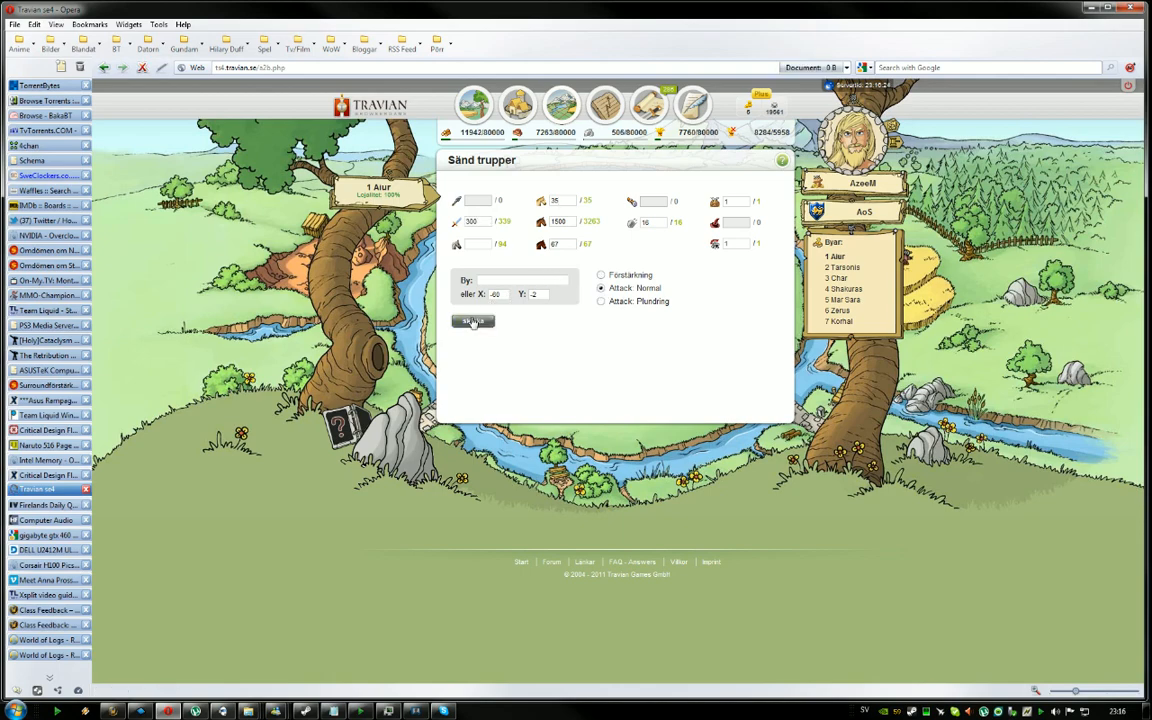
left_click(472, 320)
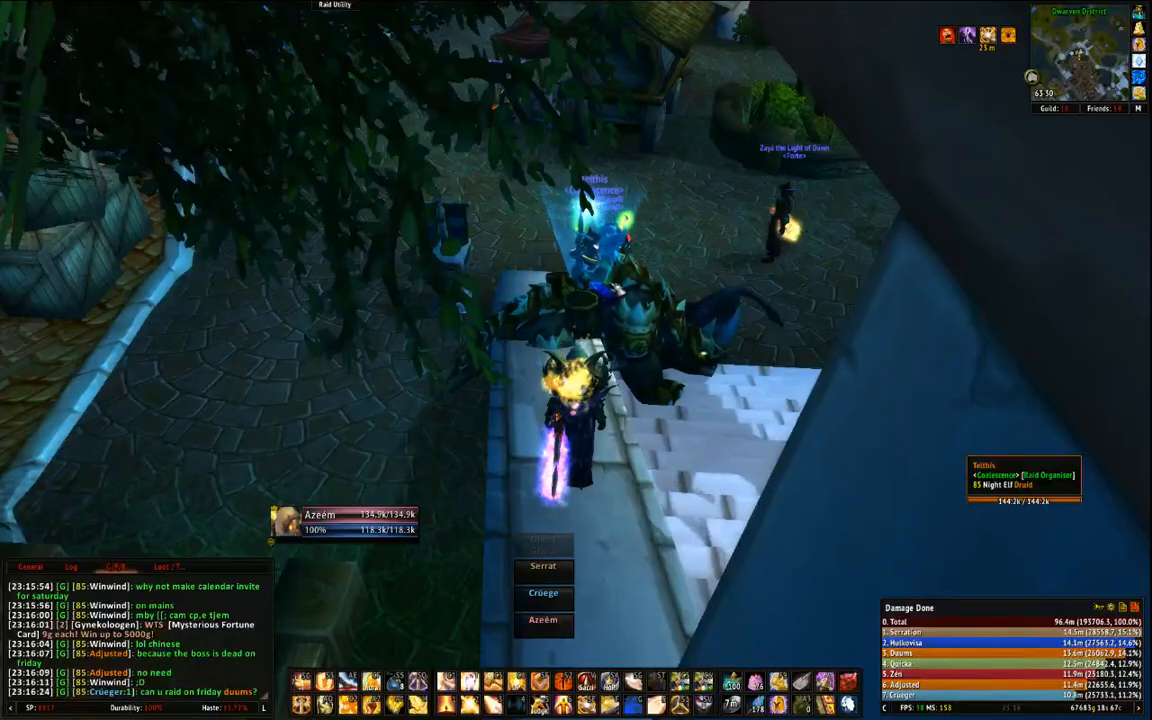
key("alt+tab")
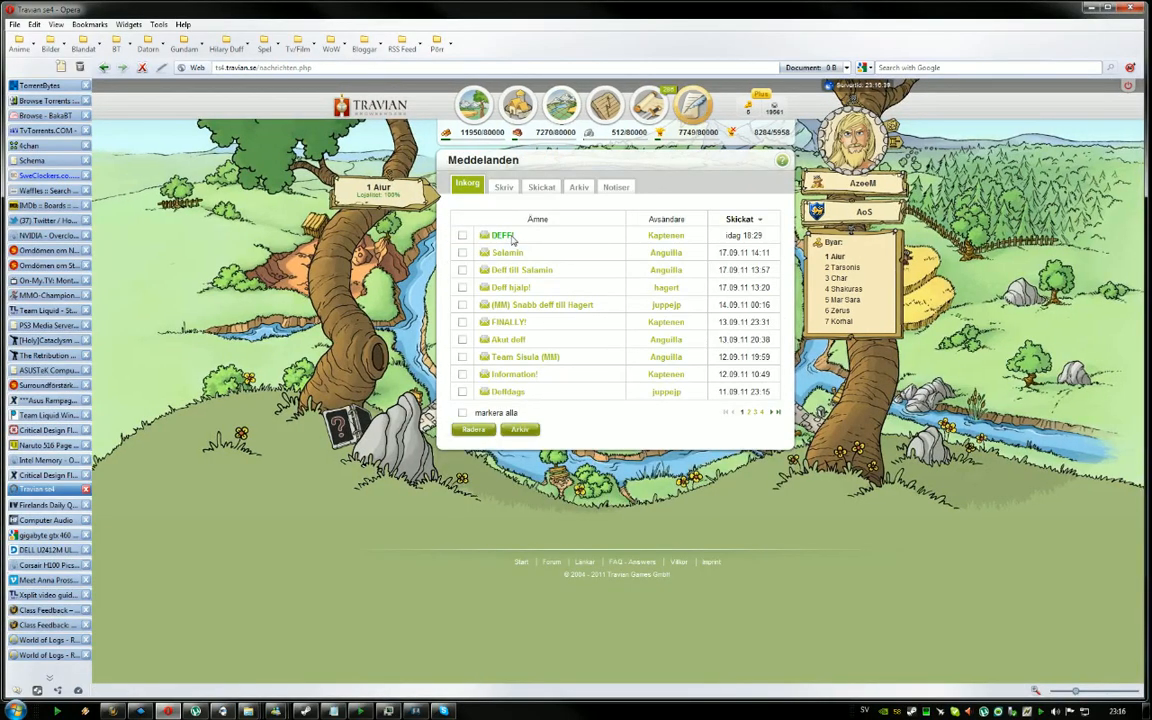
- Read the newest inbox message with its coordinates and call to defend
left_click(502, 236)
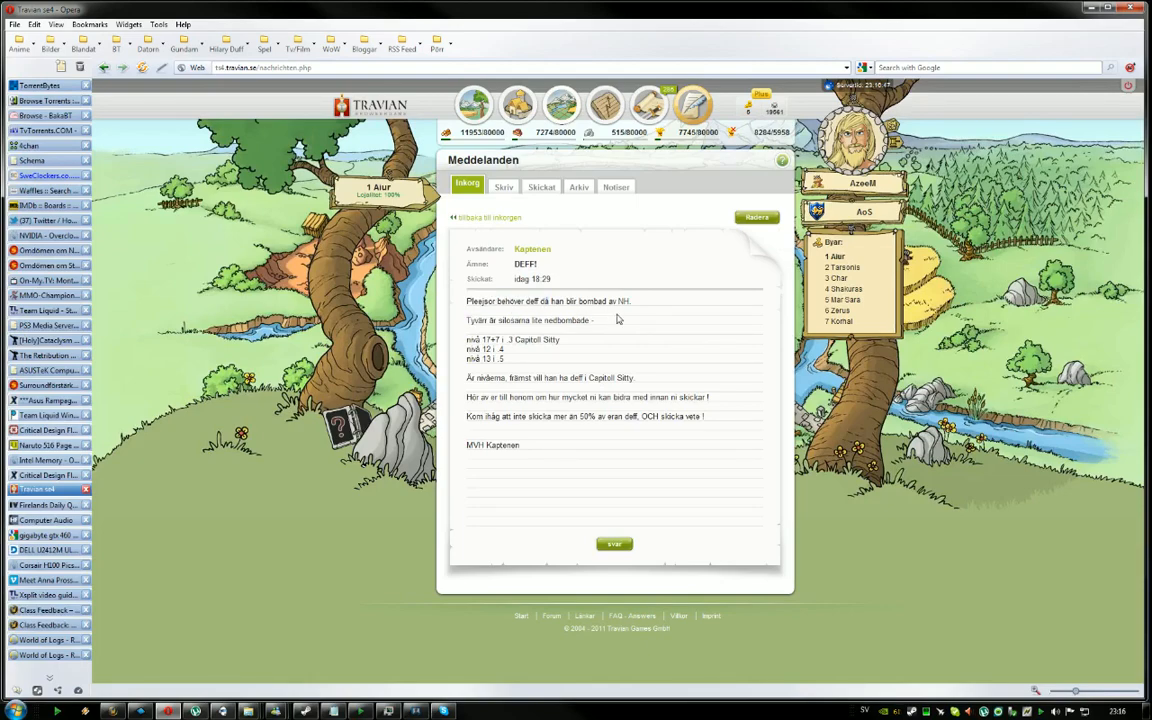
mouse_move(640, 374)
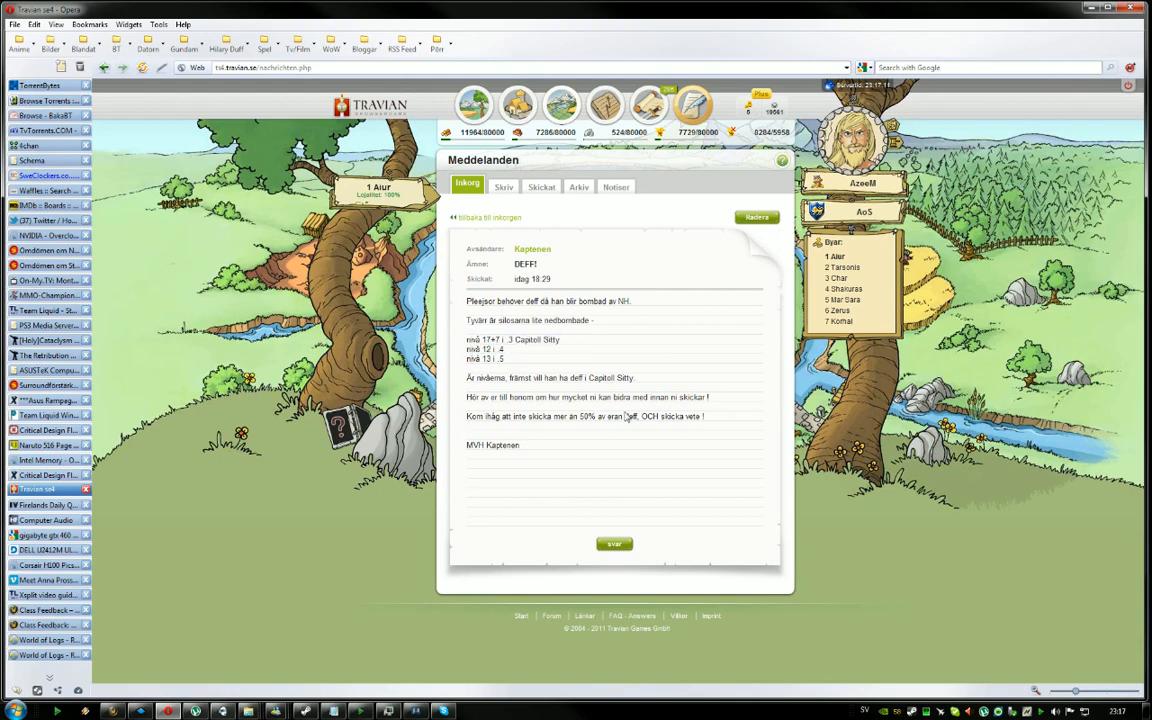
- Show the taskbar clock's September 2011 calendar and look at a date
left_click(1132, 712)
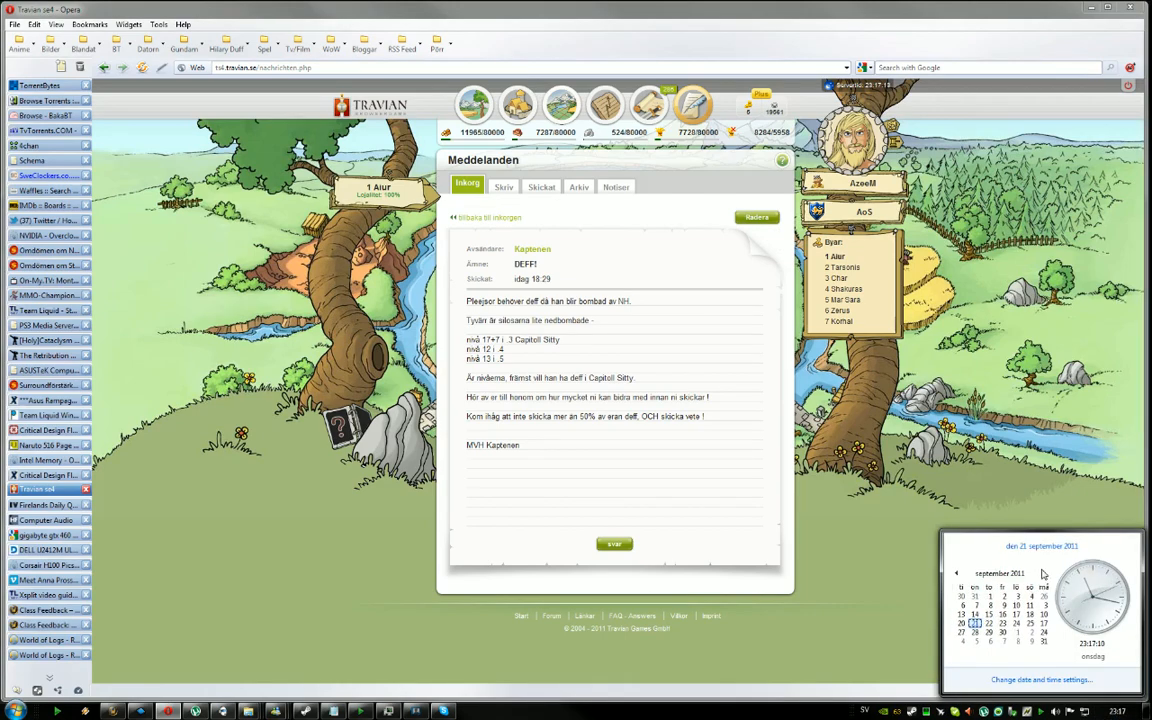
left_click(1044, 572)
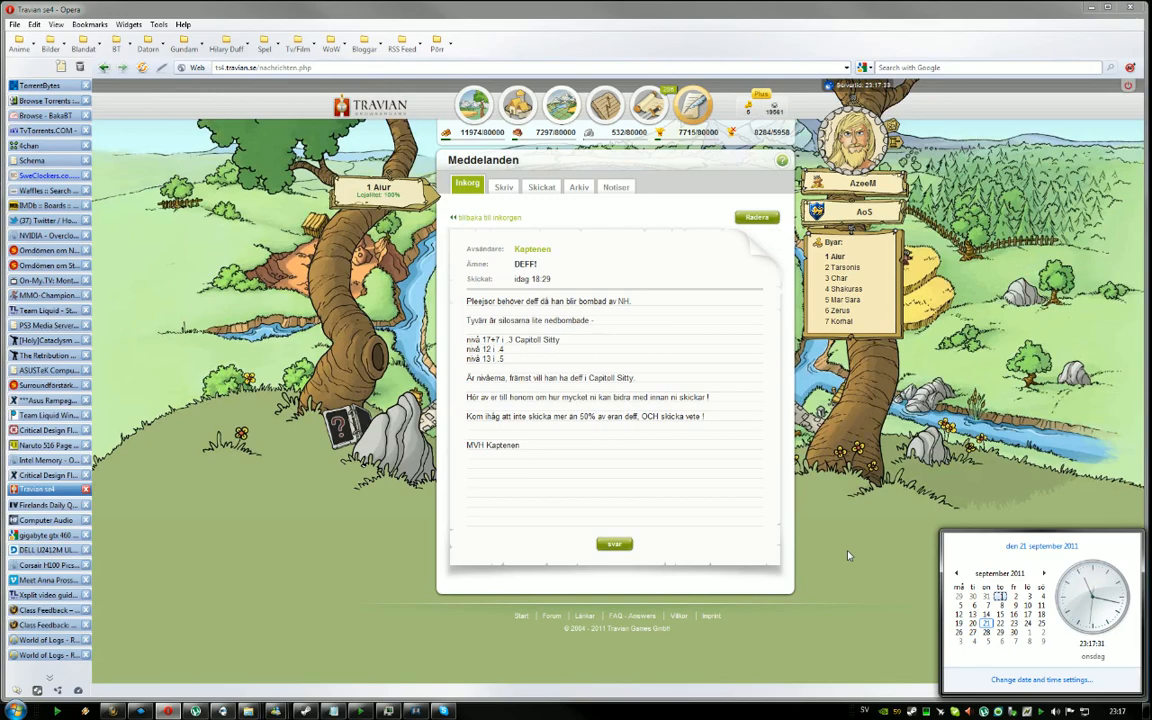
mouse_move(1000, 564)
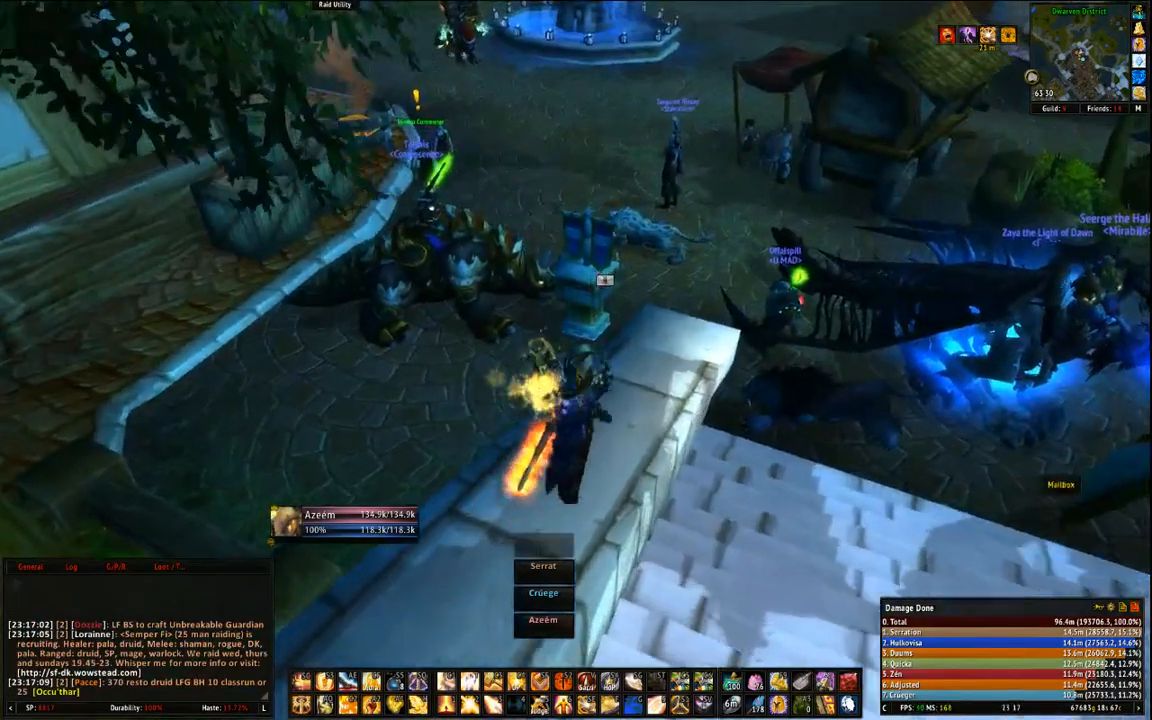
- Switch from the game to the XSplit broadcaster and browse its options
left_click(1060, 484)
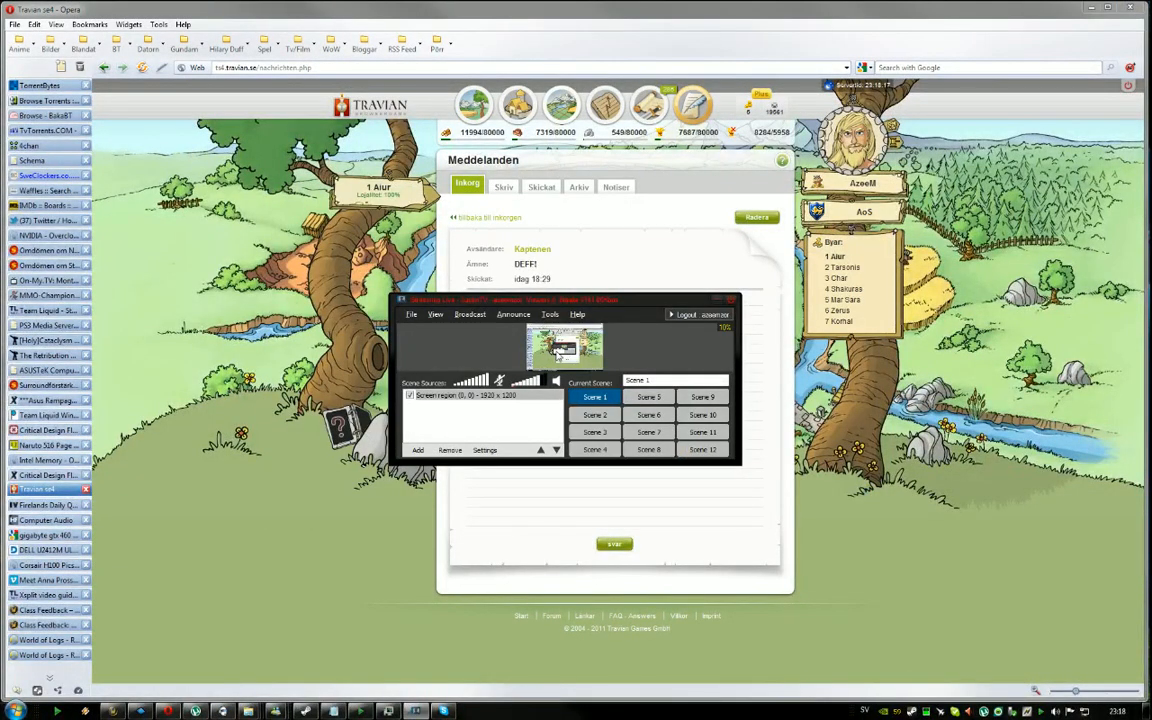
left_click(512, 314)
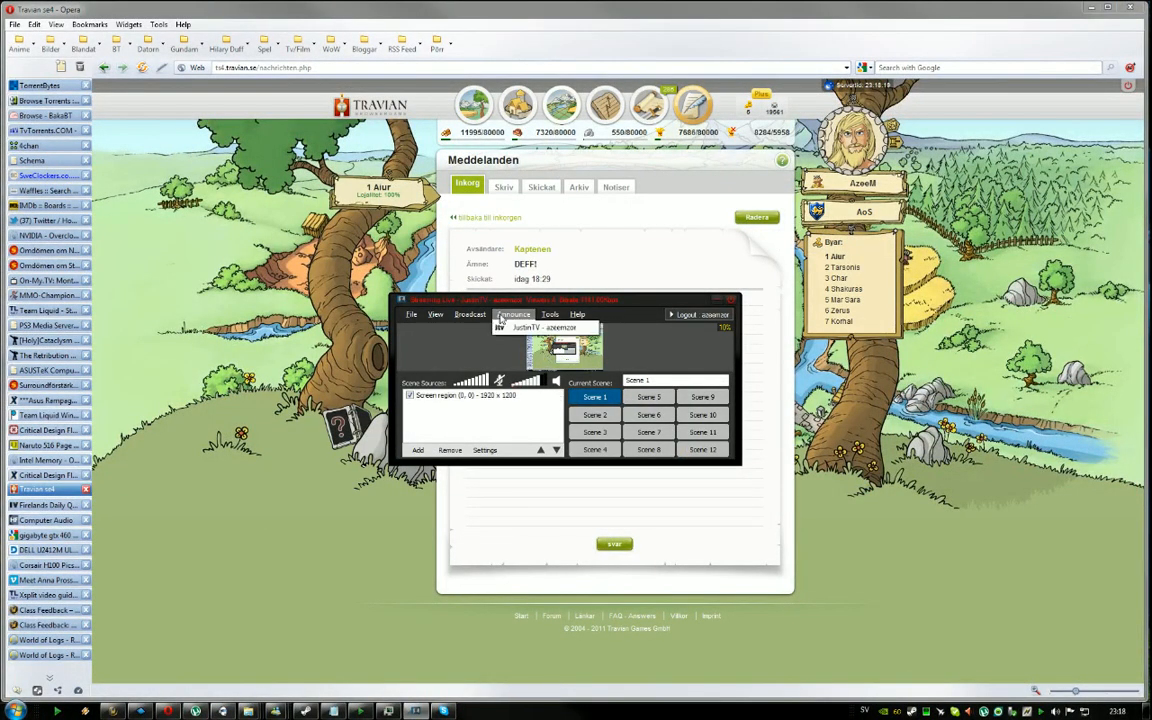